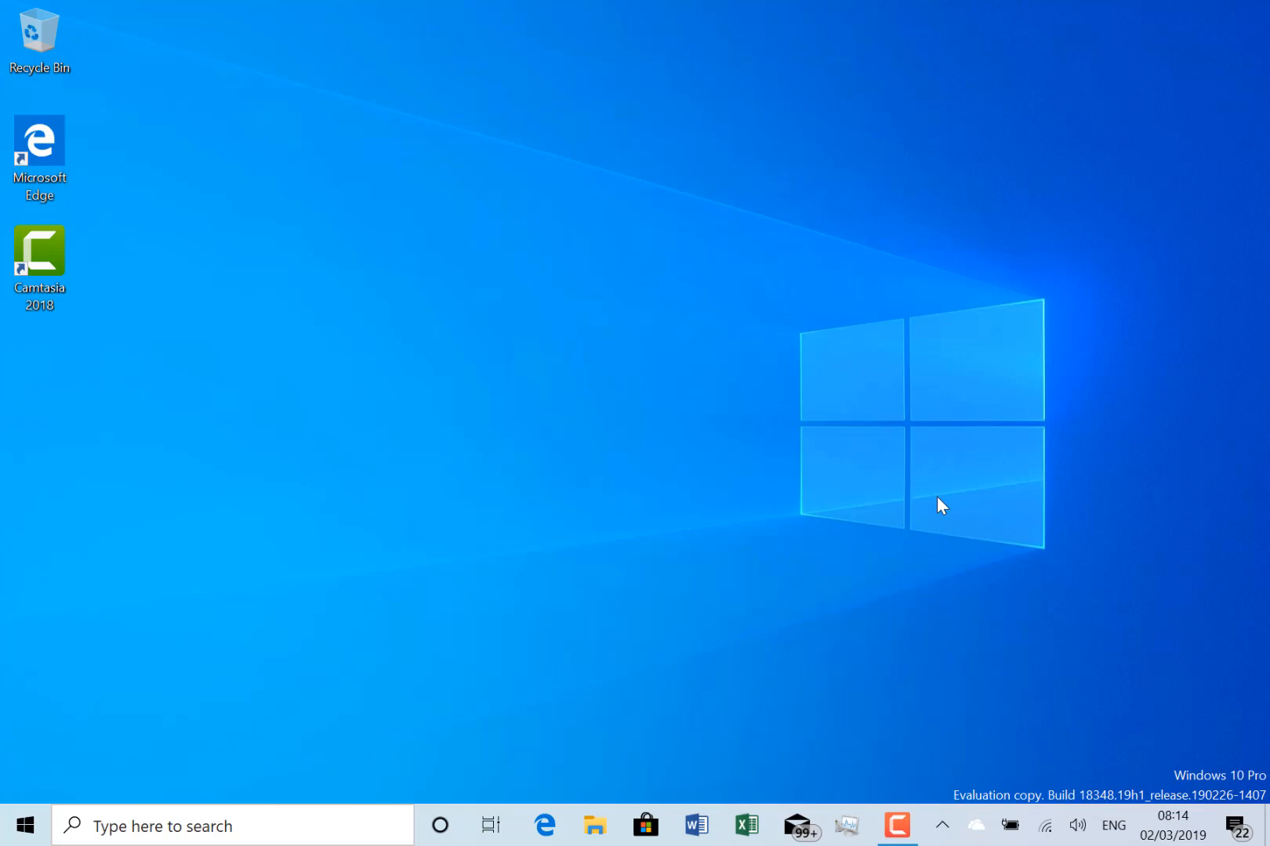
Bring up the emoji panel with Win + period to show the smiley emoji grid.
key("Win+.")
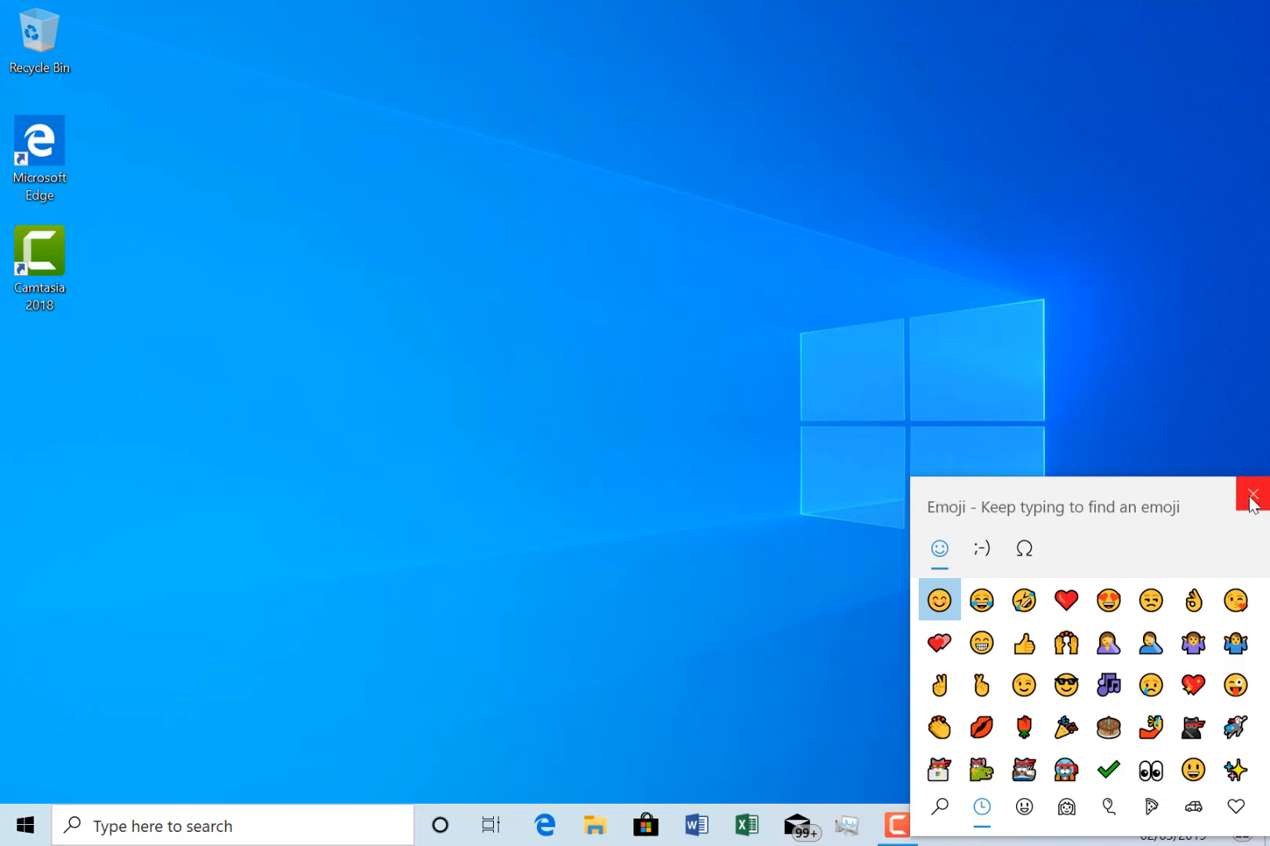
Dismiss the emoji panel from its close button, leaving a clear desktop.
left_click(1254, 494)
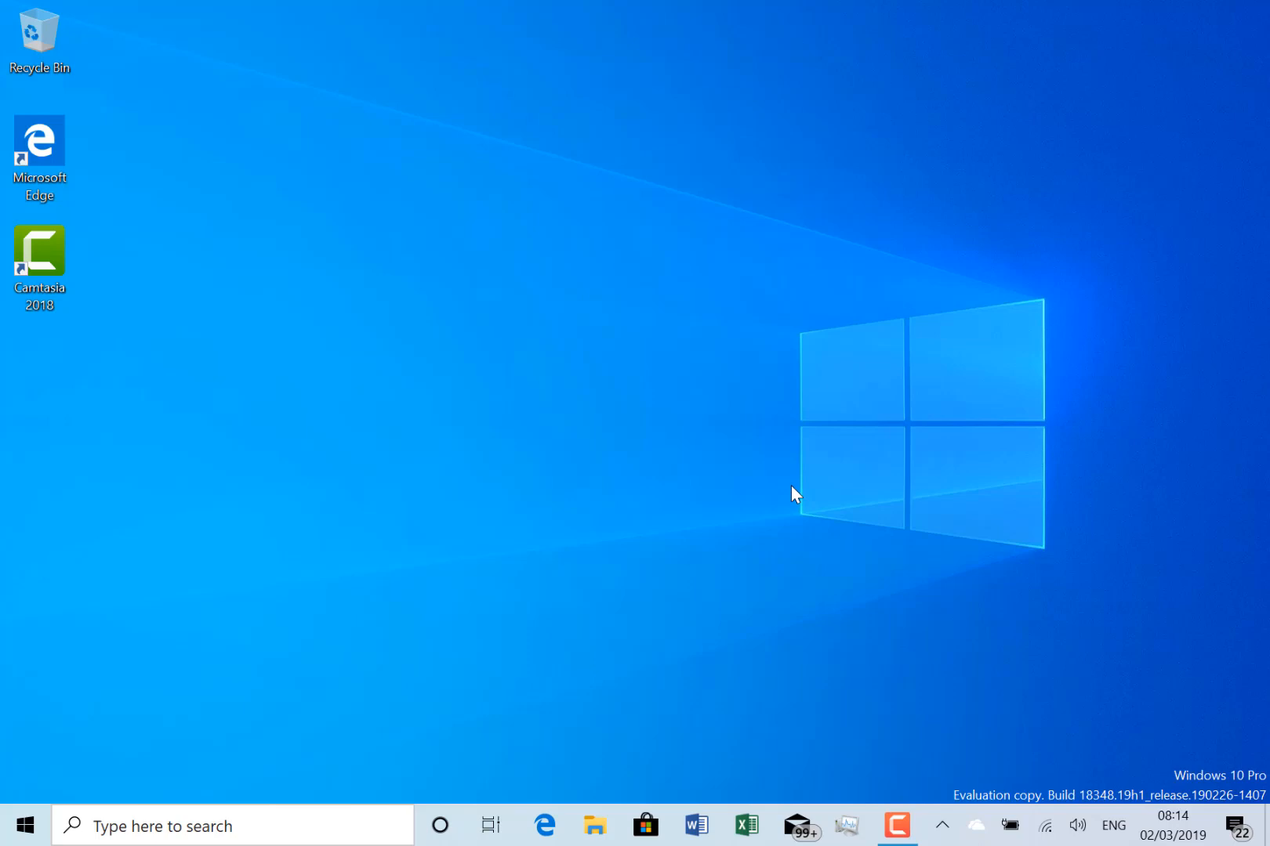
mouse_move(22, 826)
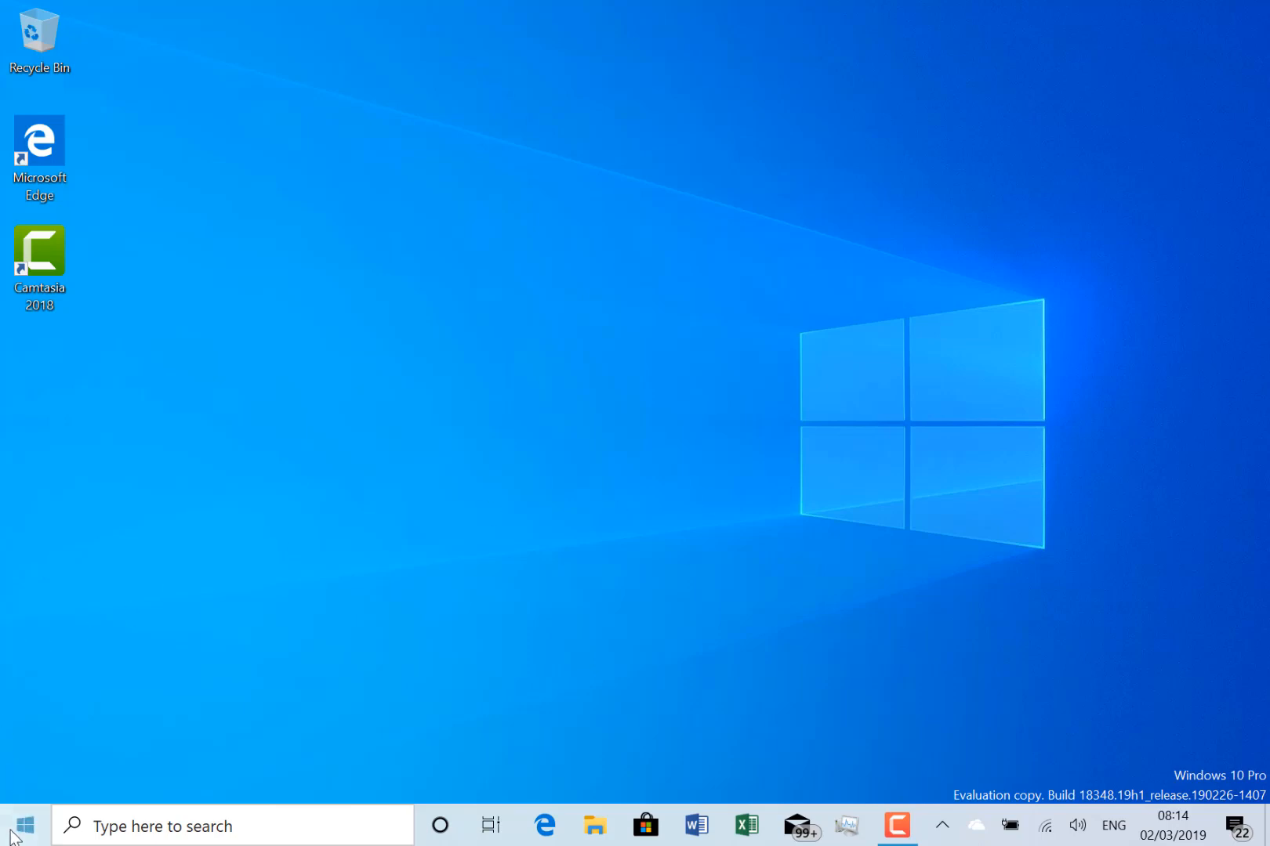
Open Windows Settings from Start, view its home page, then minimize it.
left_click(23, 825)
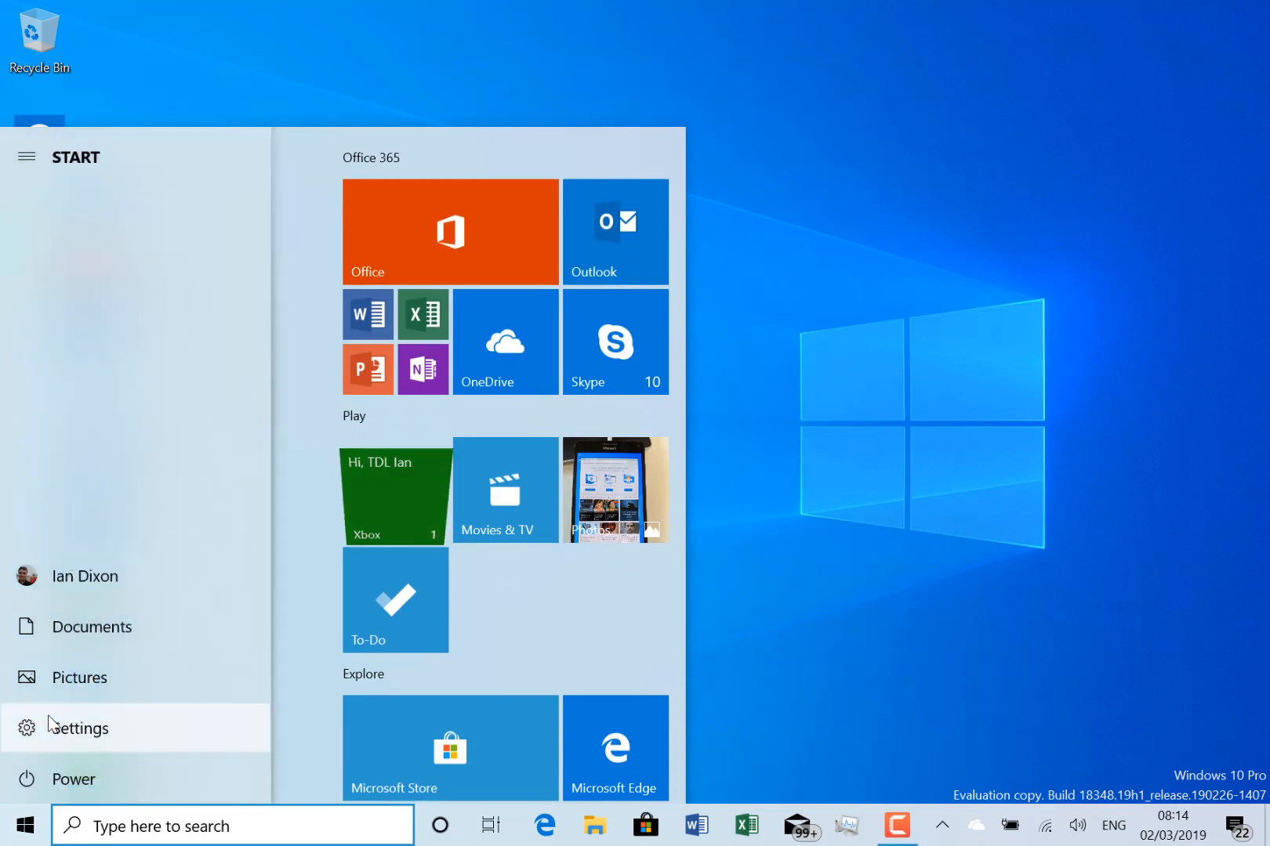
left_click(77, 727)
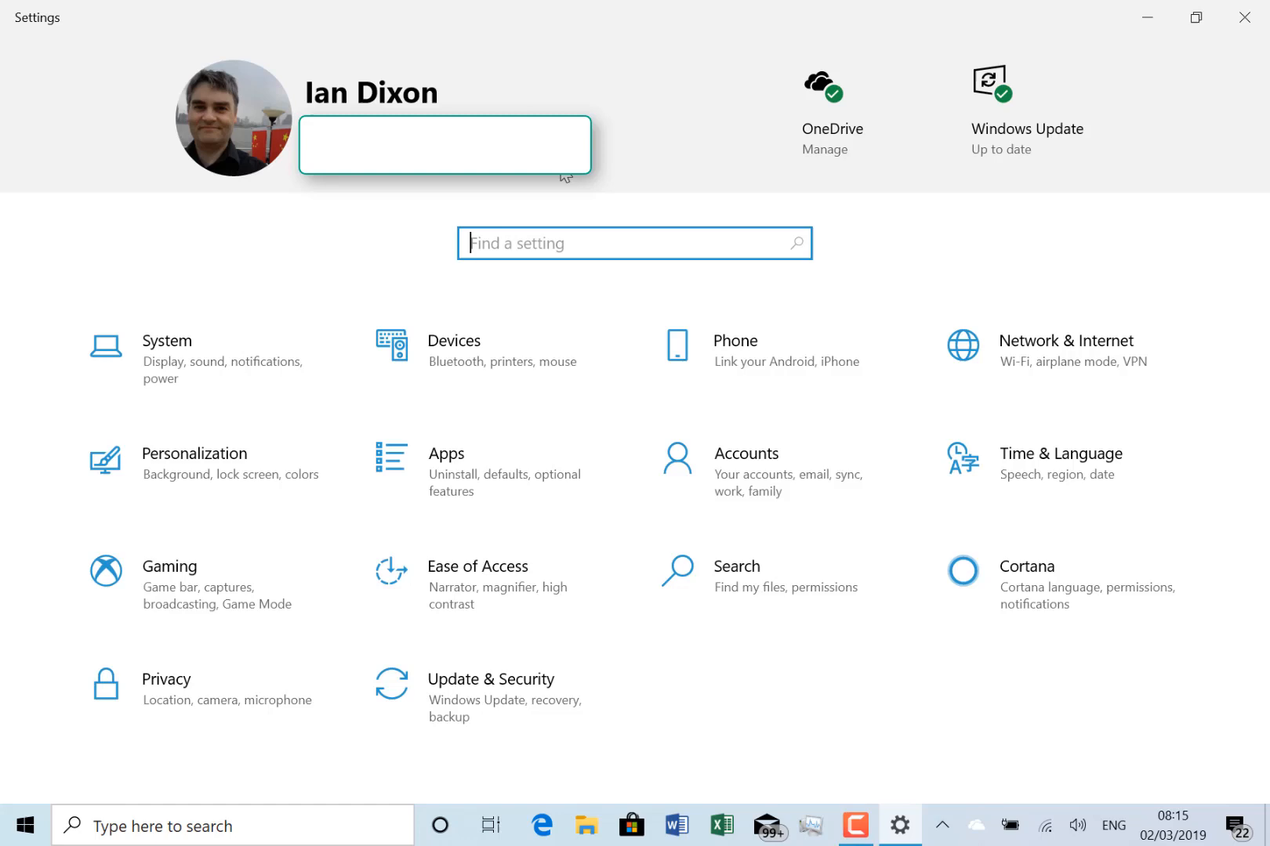
mouse_move(522, 415)
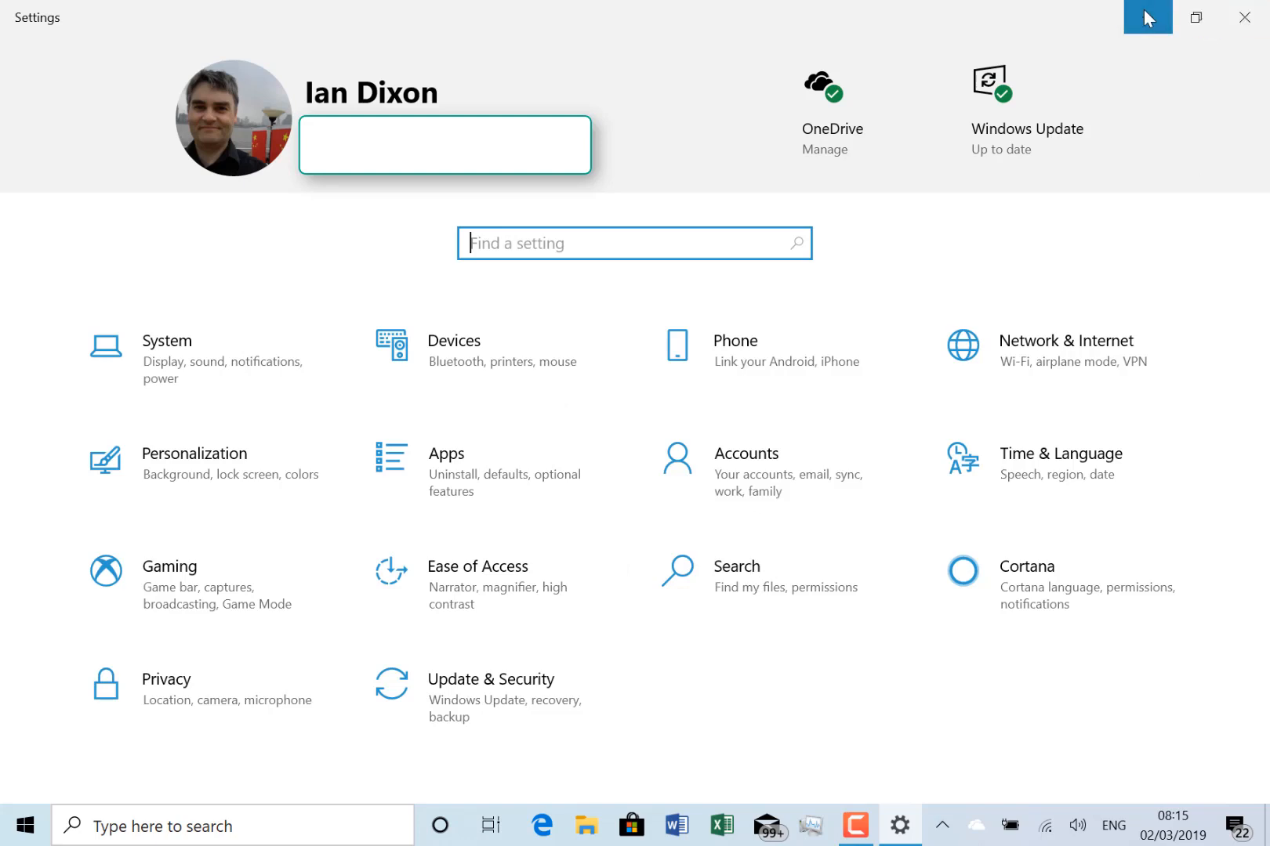
left_click(1245, 17)
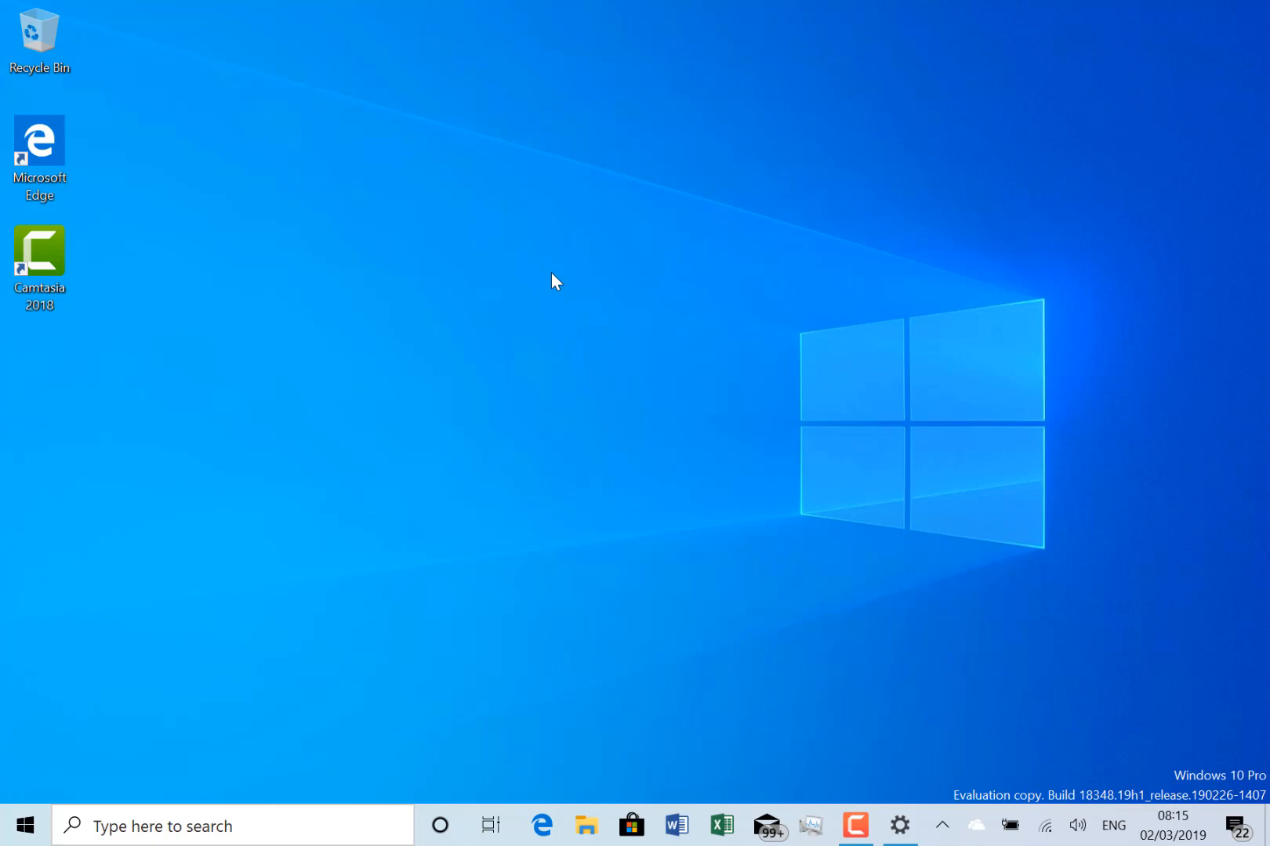